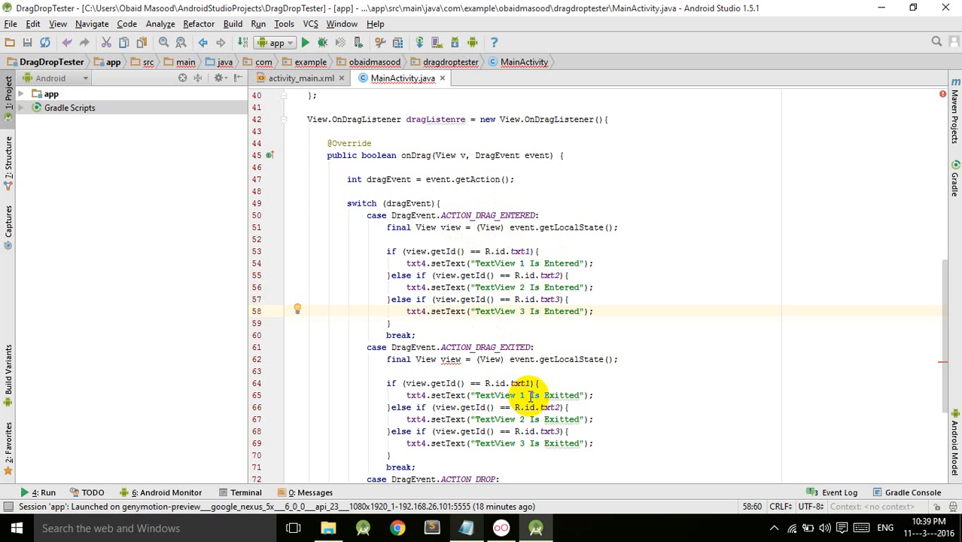
{"action": "mouse_move", "coordinate": [578, 395]}
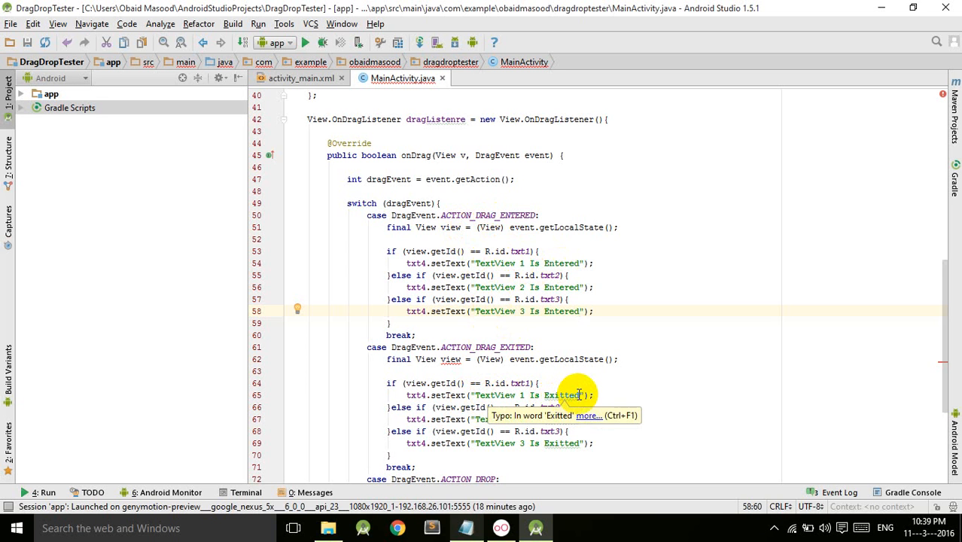
{"action": "mouse_move", "coordinate": [581, 395]}
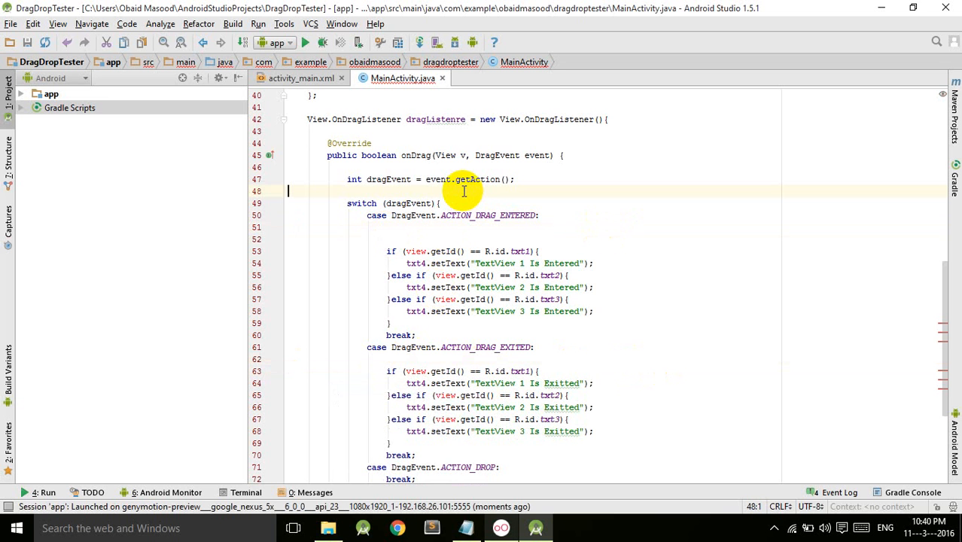
Declare 'final View view = (View) event.getLocalState();' once above the switch and run the app
{"action": "type", "text": "final View view = (View) event.getLocalState();"}
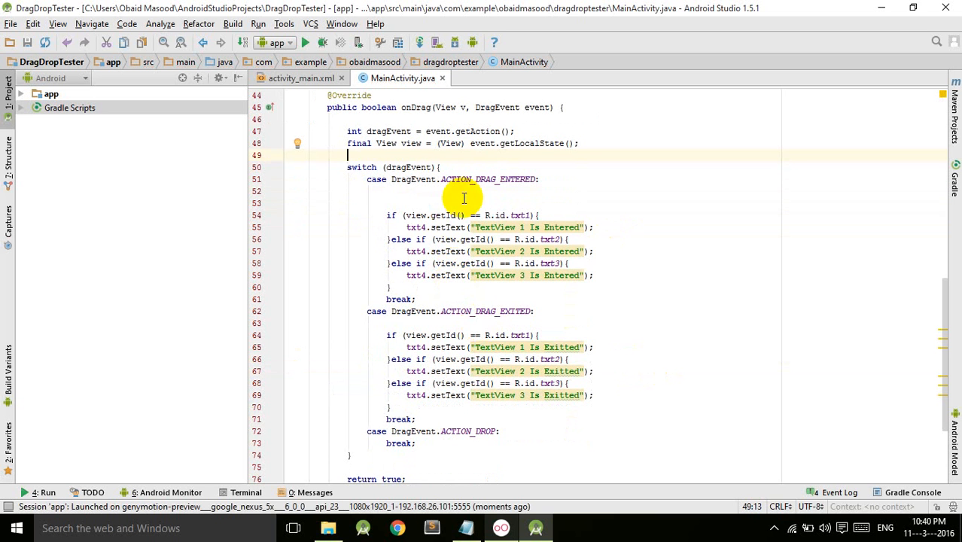
{"action": "left_click", "coordinate": [308, 42]}
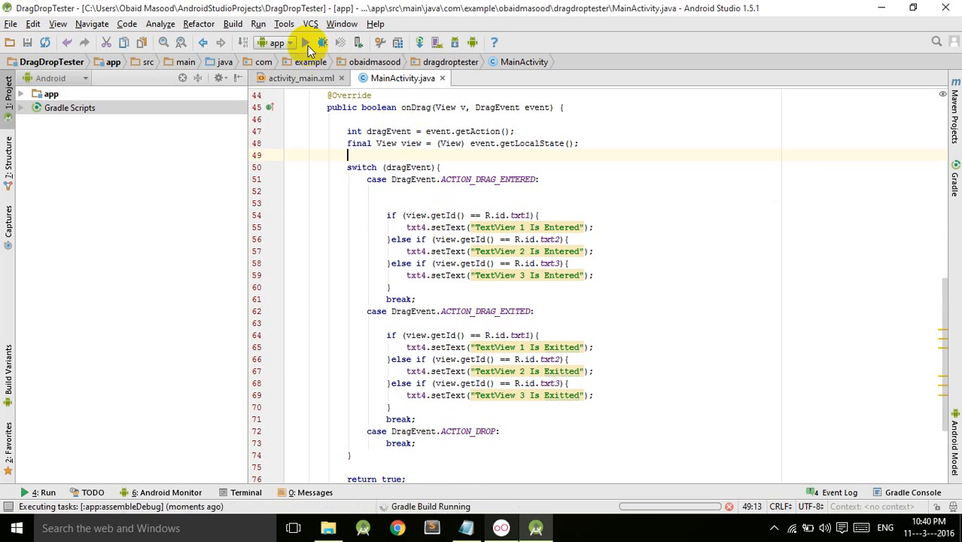
{"action": "mouse_move", "coordinate": [616, 373]}
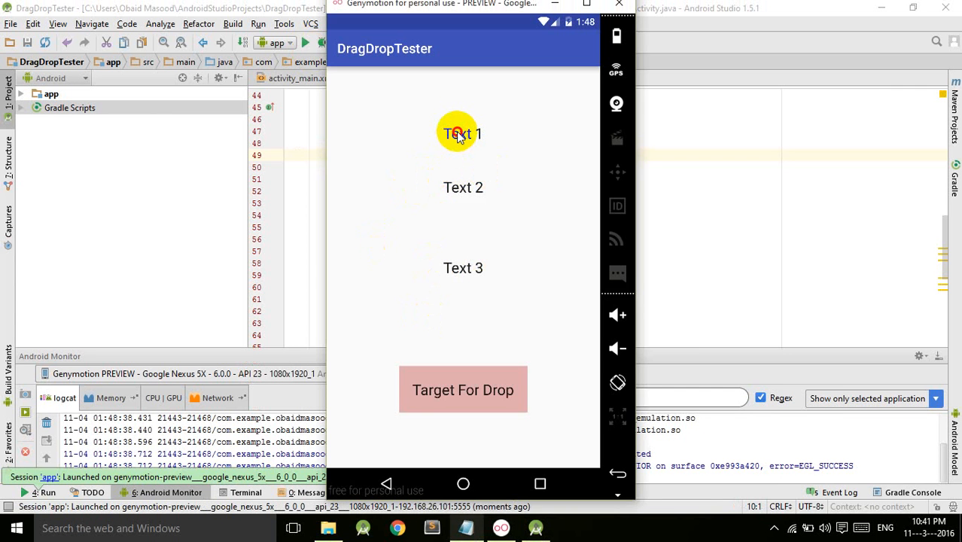
Drag Text 1 onto Target For Drop and back off, showing 'TextView 1 Is Entered' then 'Exitted'
{"action": "left_click_drag", "start_coordinate": [458, 132], "coordinate": [526, 211]}
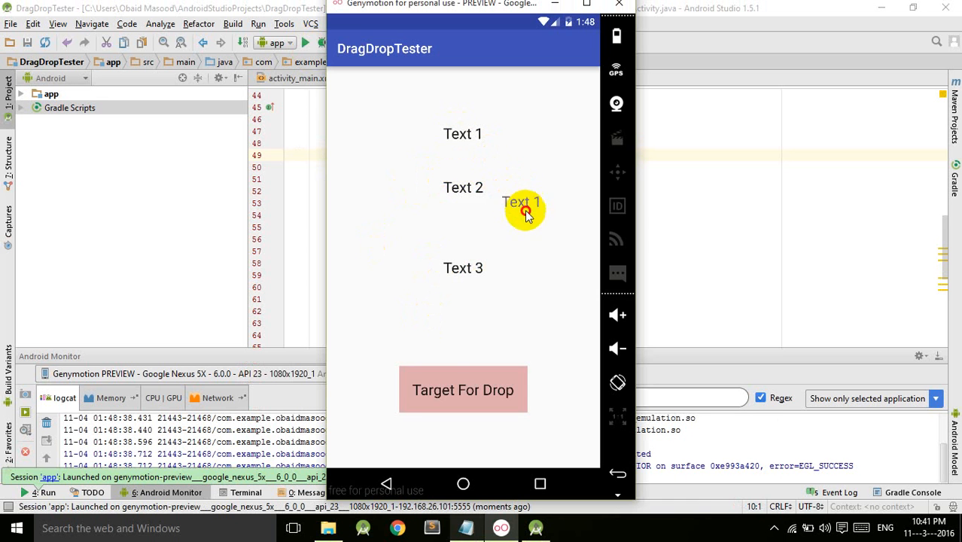
{"action": "left_click_drag", "start_coordinate": [525, 209], "coordinate": [464, 388]}
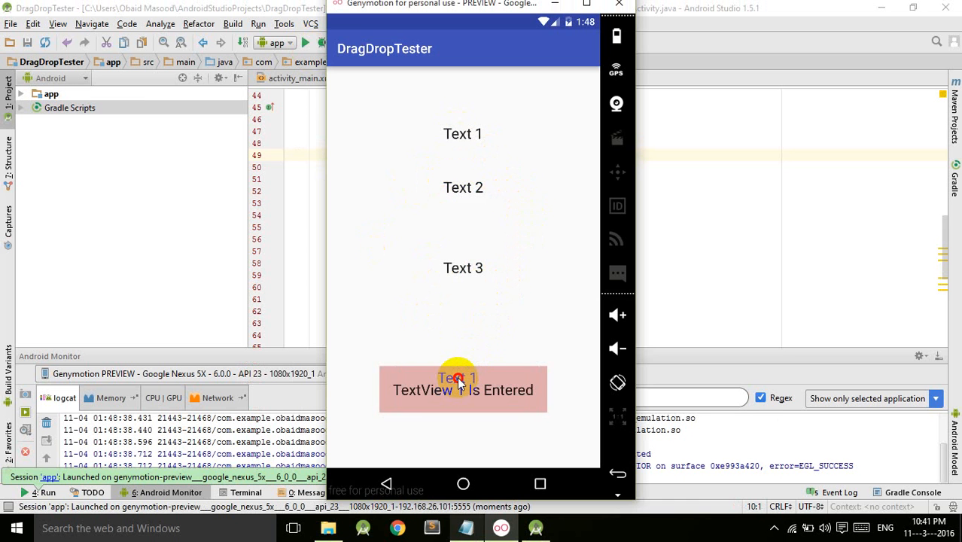
{"action": "left_click_drag", "start_coordinate": [464, 391], "coordinate": [458, 338]}
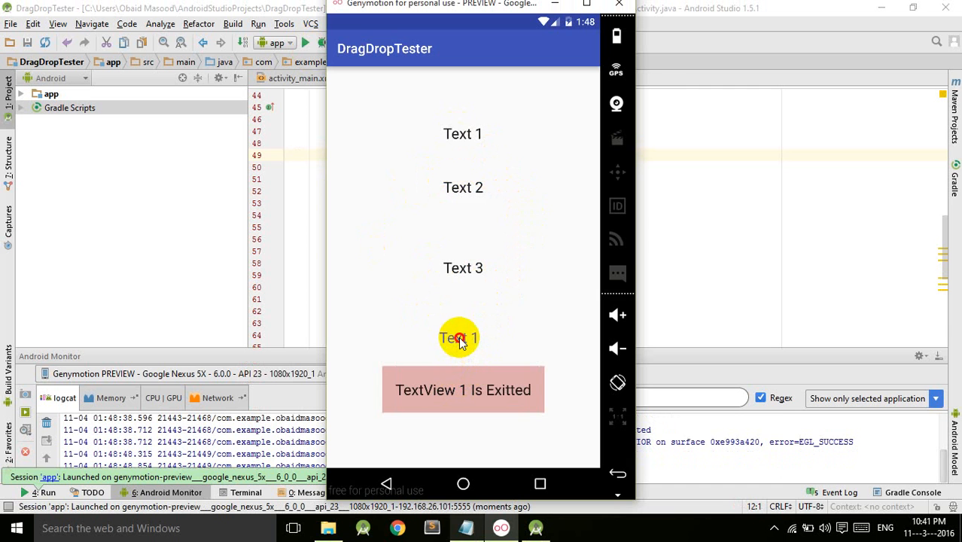
{"action": "left_click_drag", "start_coordinate": [458, 338], "coordinate": [455, 378]}
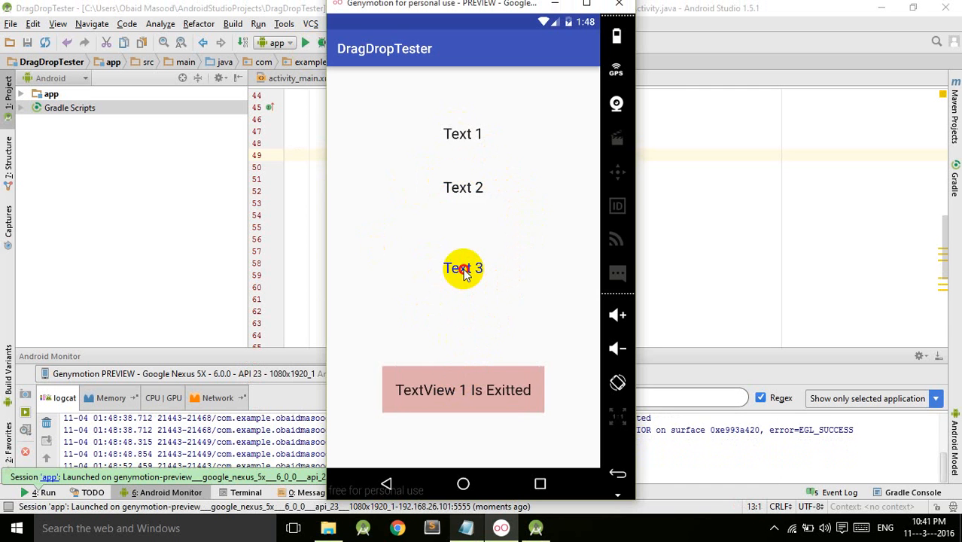
{"action": "left_click_drag", "start_coordinate": [464, 268], "coordinate": [458, 331]}
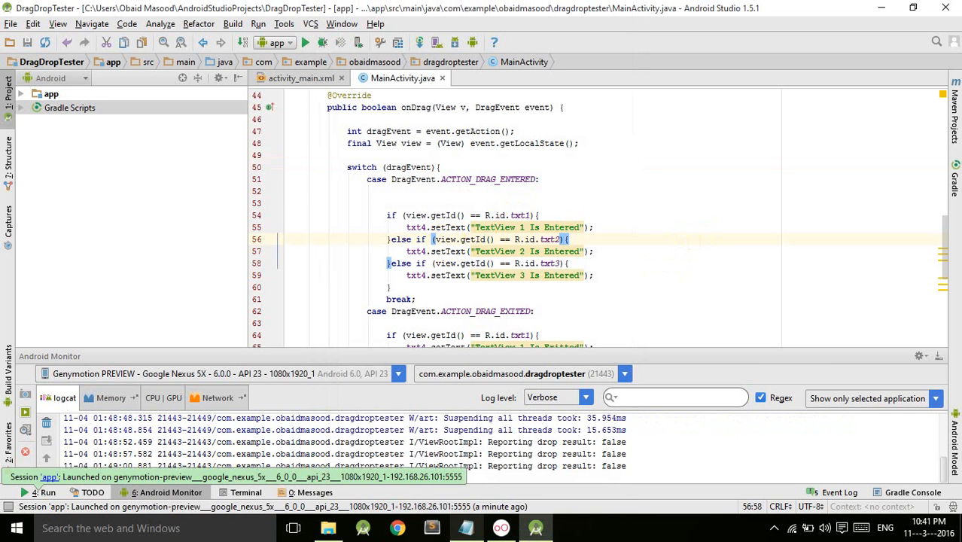
{"action": "mouse_move", "coordinate": [476, 268]}
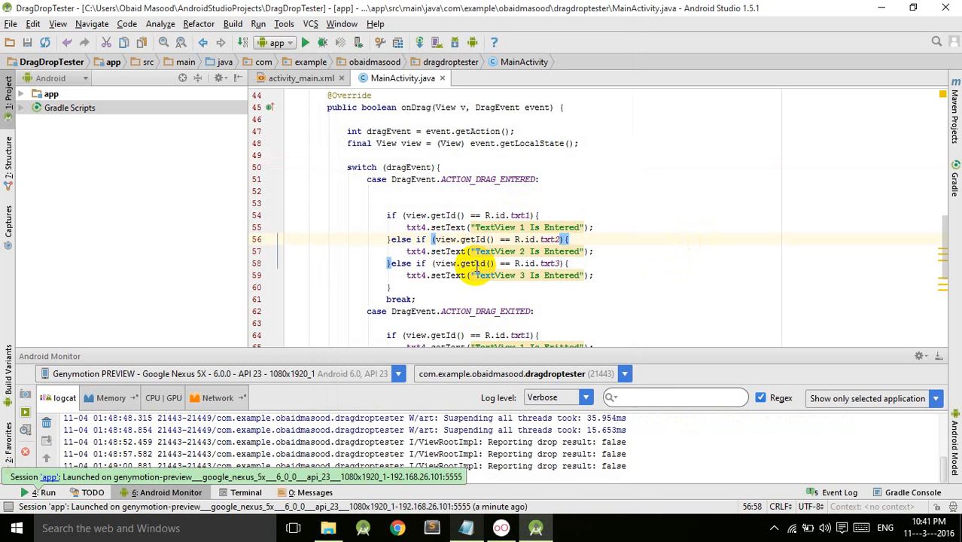